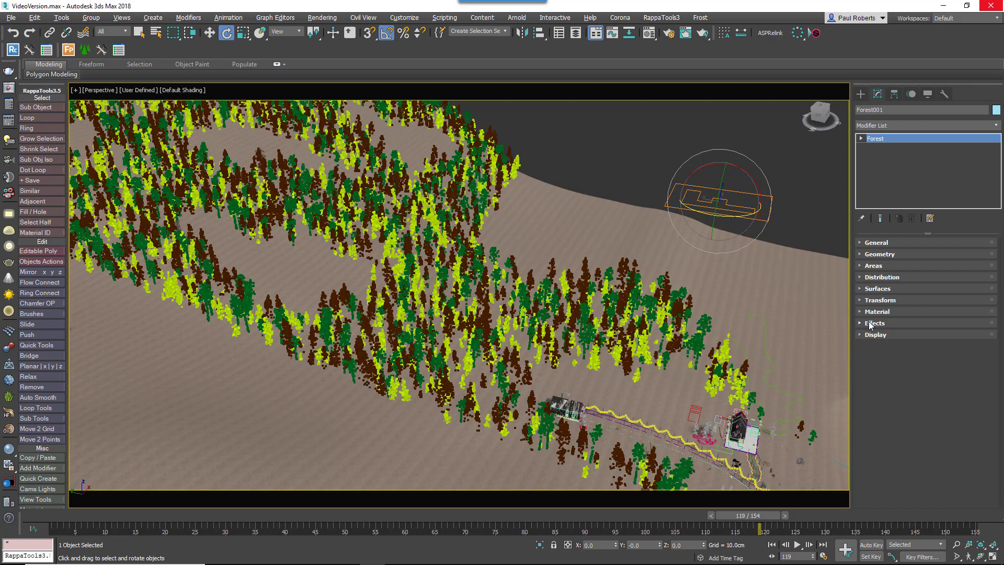
# Expand Forest001's Effects rollout and review the Animate by Distance effect's expression.
pyautogui.click(874, 323)
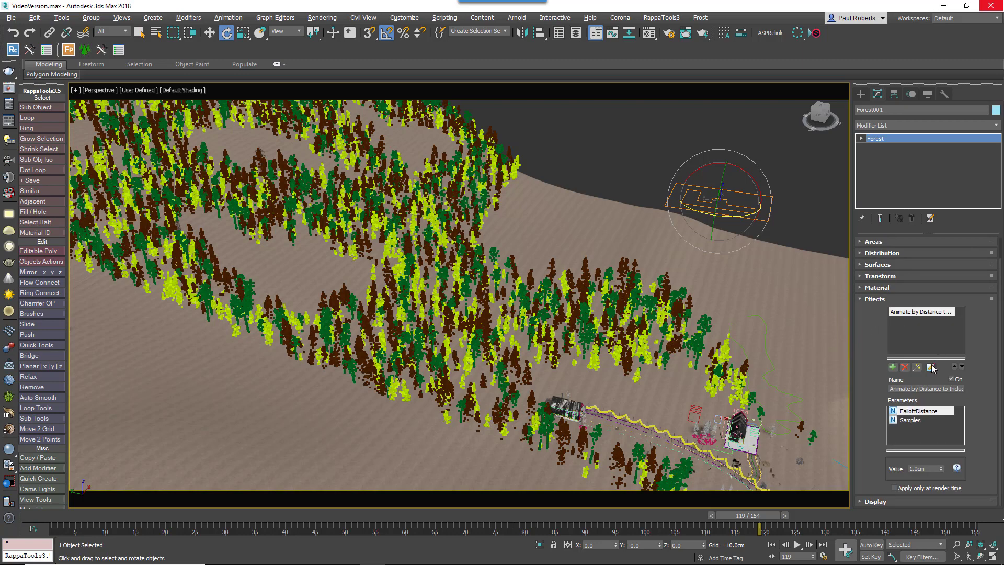
pyautogui.click(931, 367)
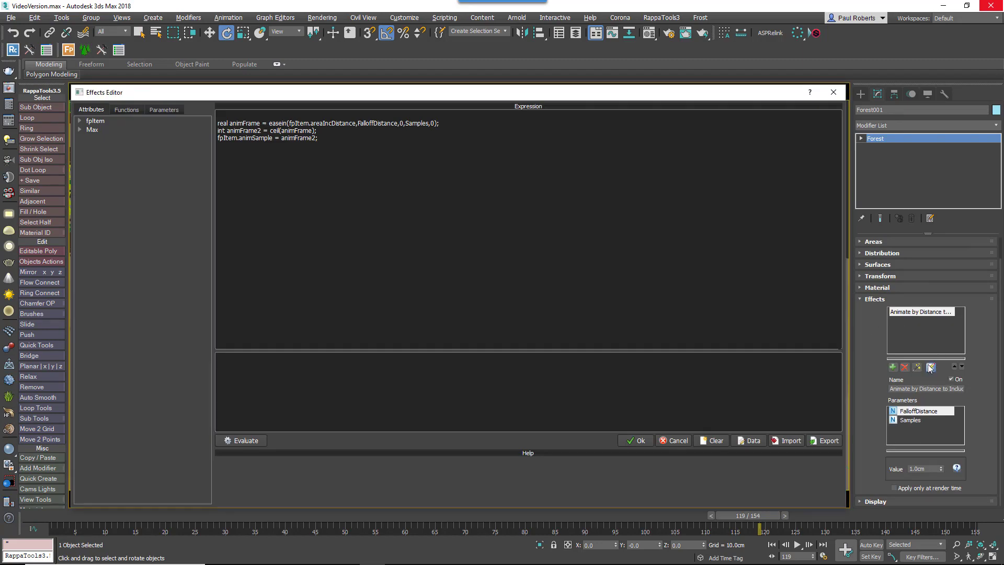
pyautogui.click(414, 237)
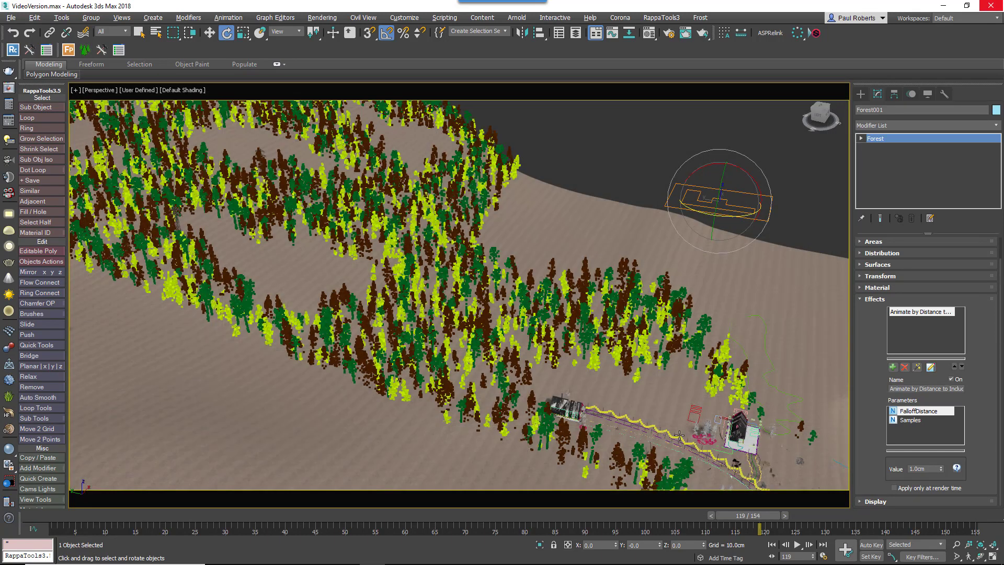
pyautogui.click(893, 367)
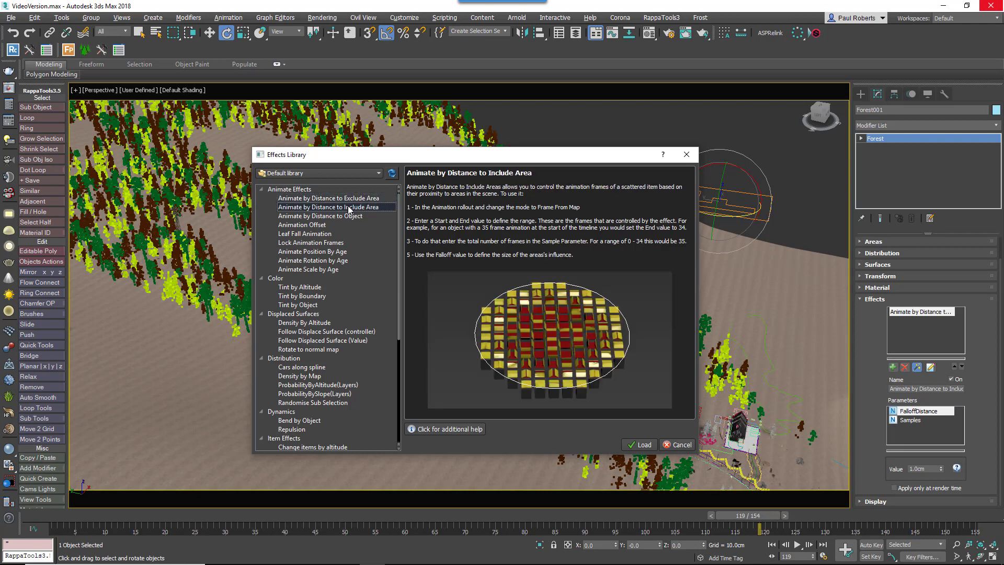
pyautogui.click(305, 233)
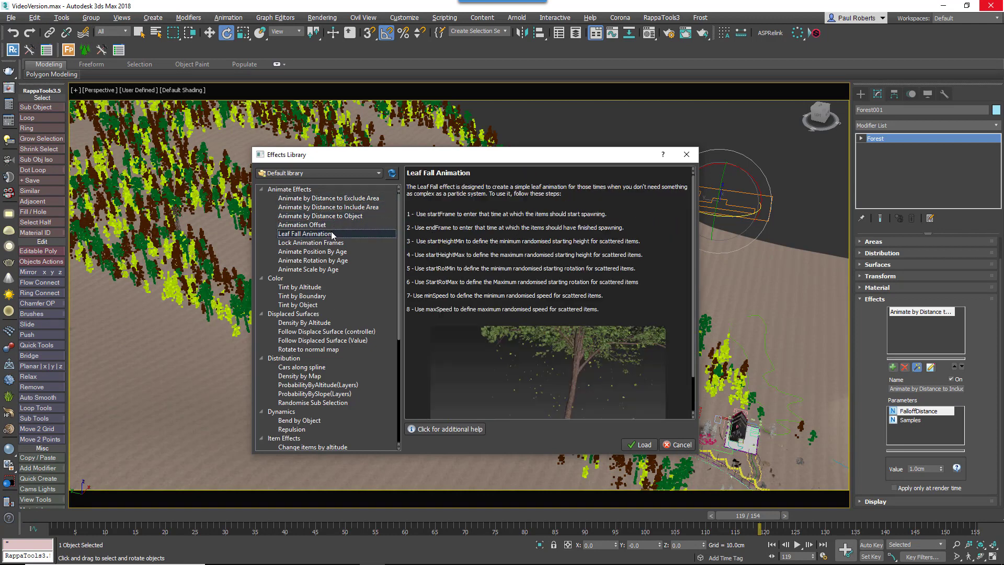
pyautogui.click(312, 251)
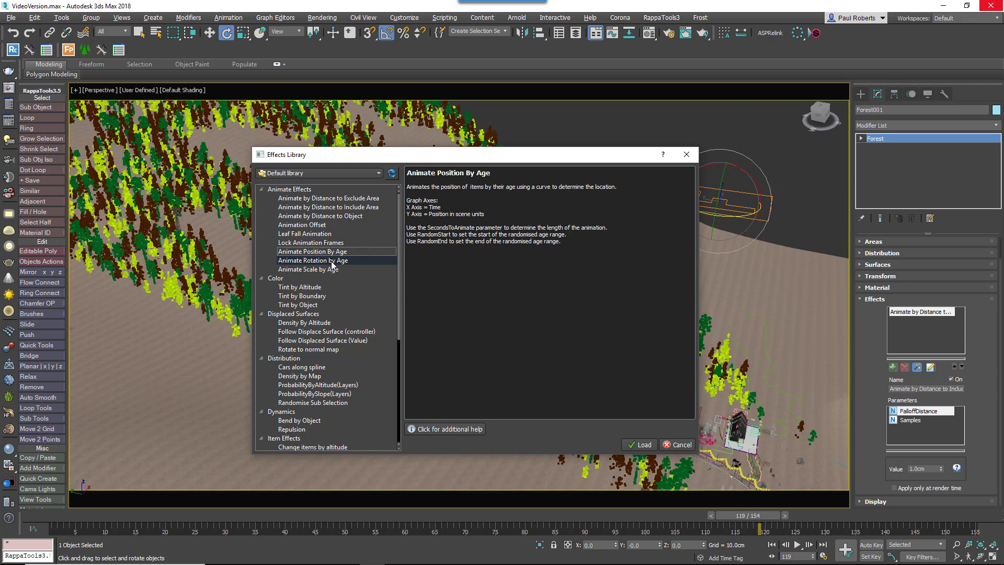
pyautogui.click(308, 269)
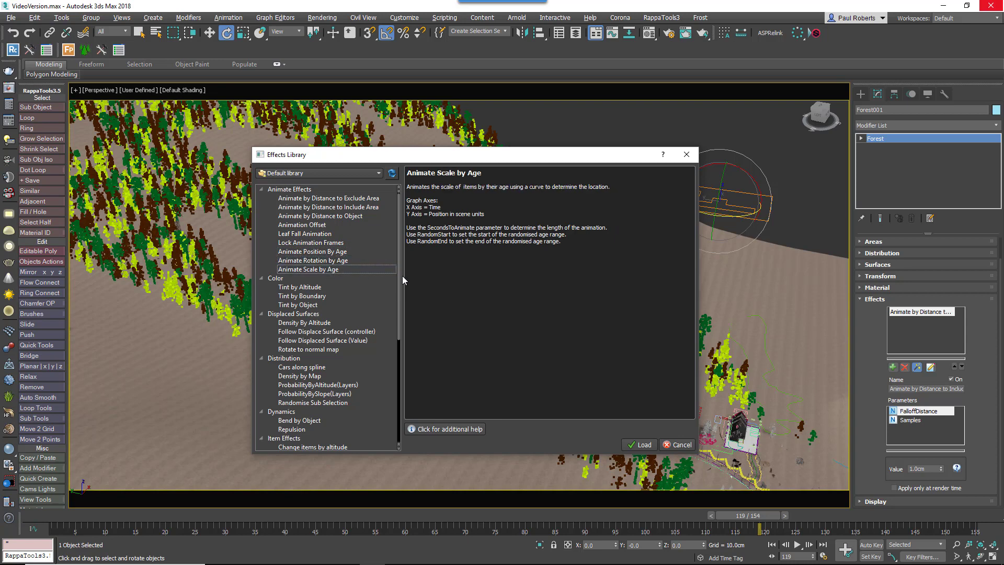
pyautogui.moveTo(702, 391)
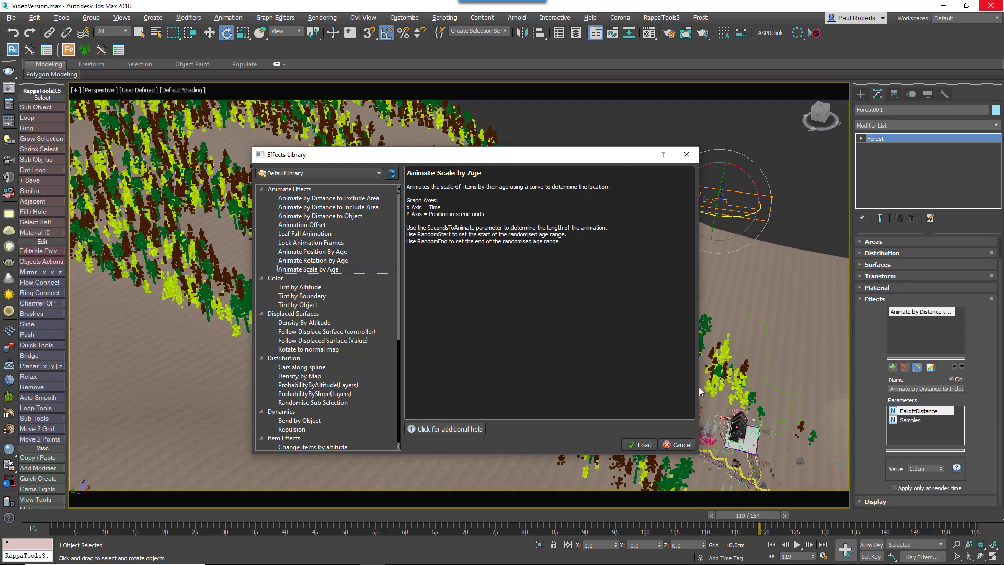
pyautogui.click(676, 444)
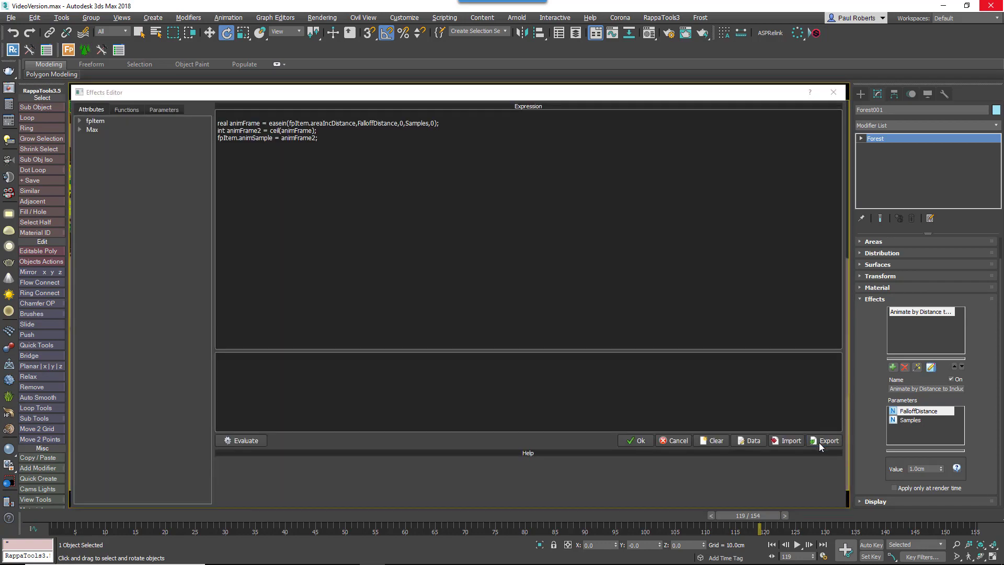
pyautogui.click(825, 440)
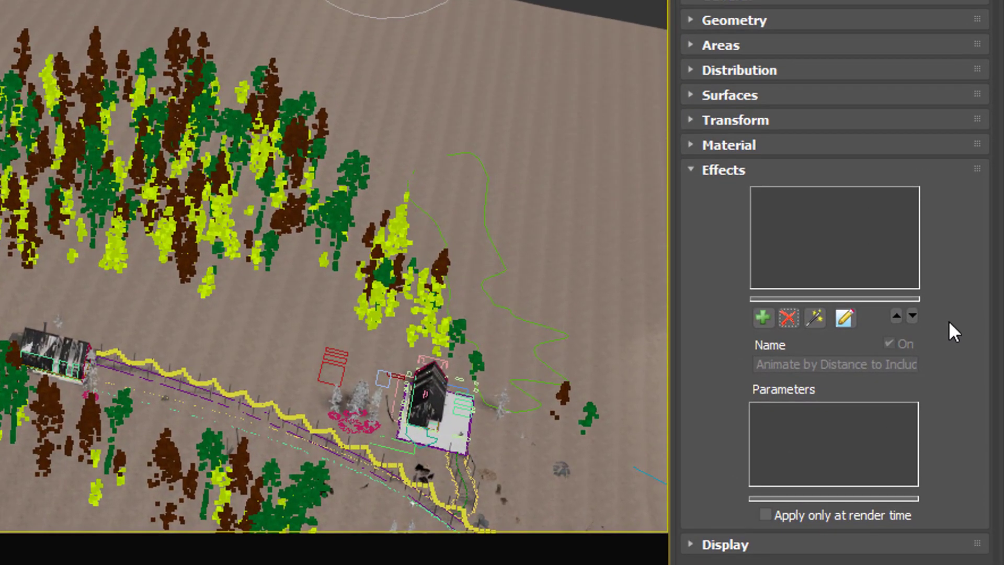
pyautogui.moveTo(762, 316)
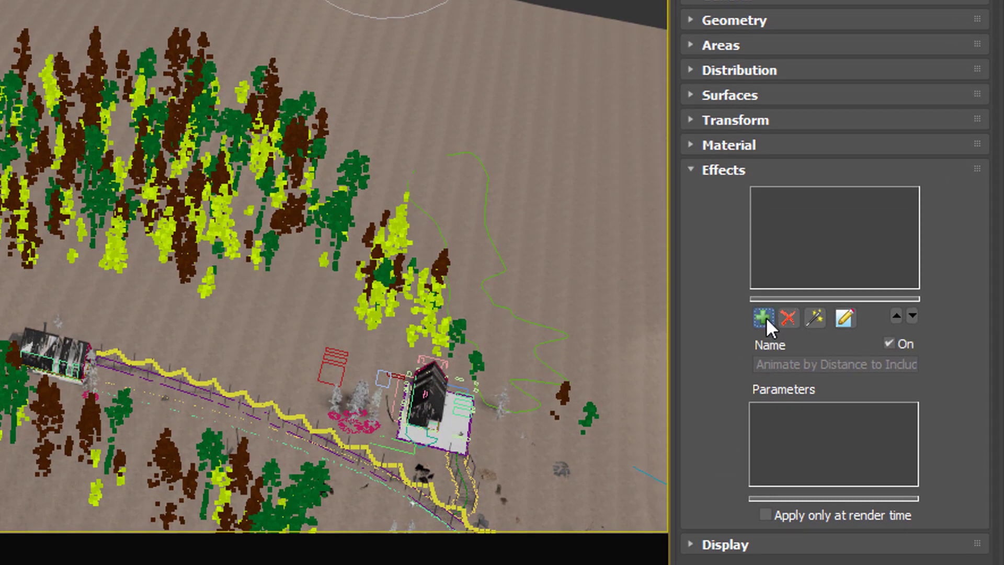
# Add a new effect slot and load Randomise Sub Selection from the Effects Library.
pyautogui.click(761, 317)
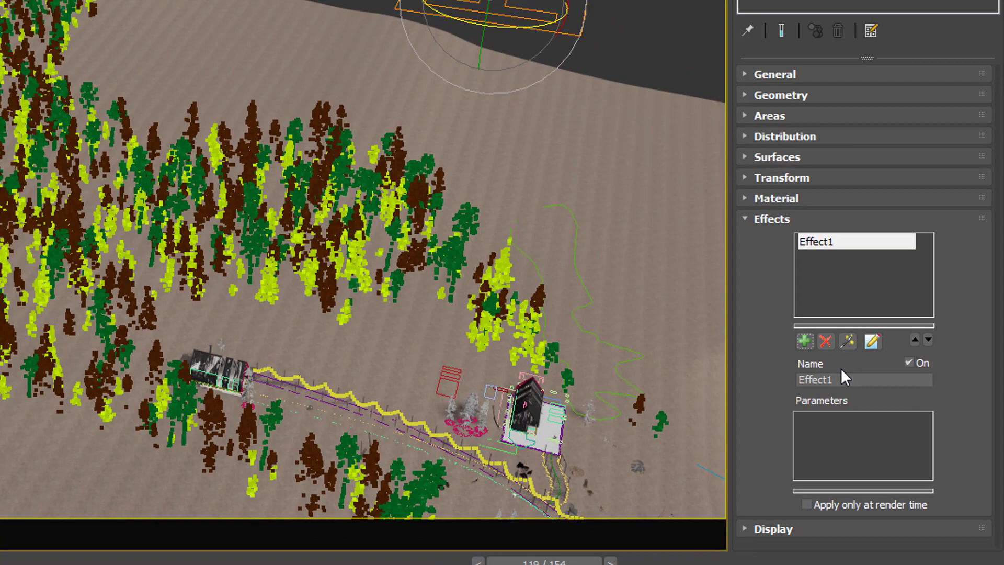
pyautogui.click(804, 341)
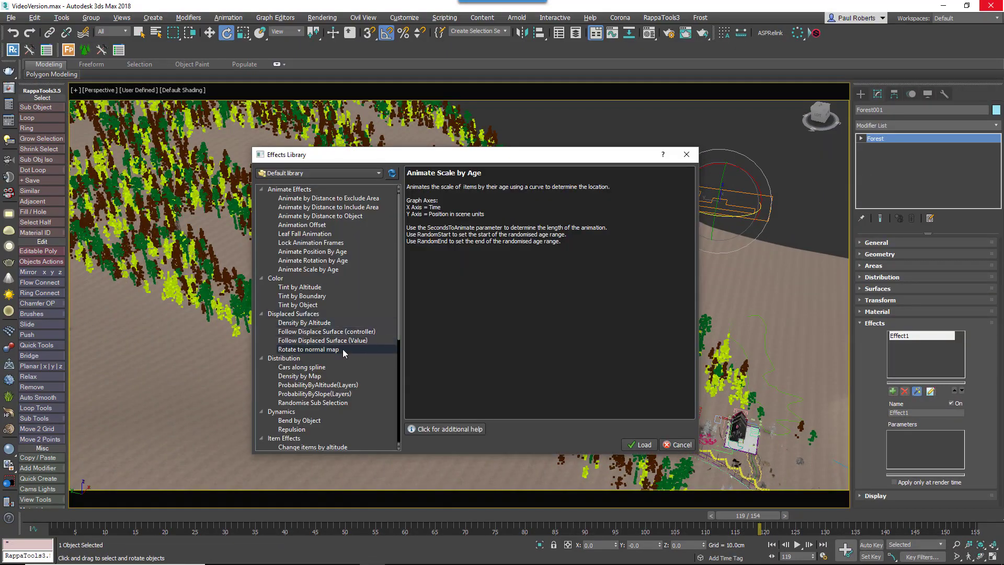
pyautogui.click(313, 402)
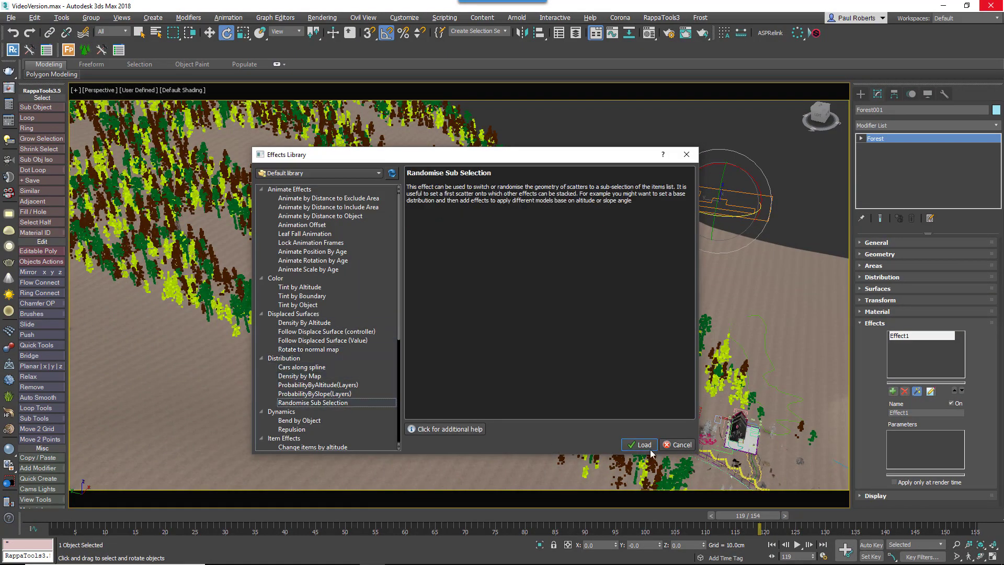
pyautogui.click(638, 445)
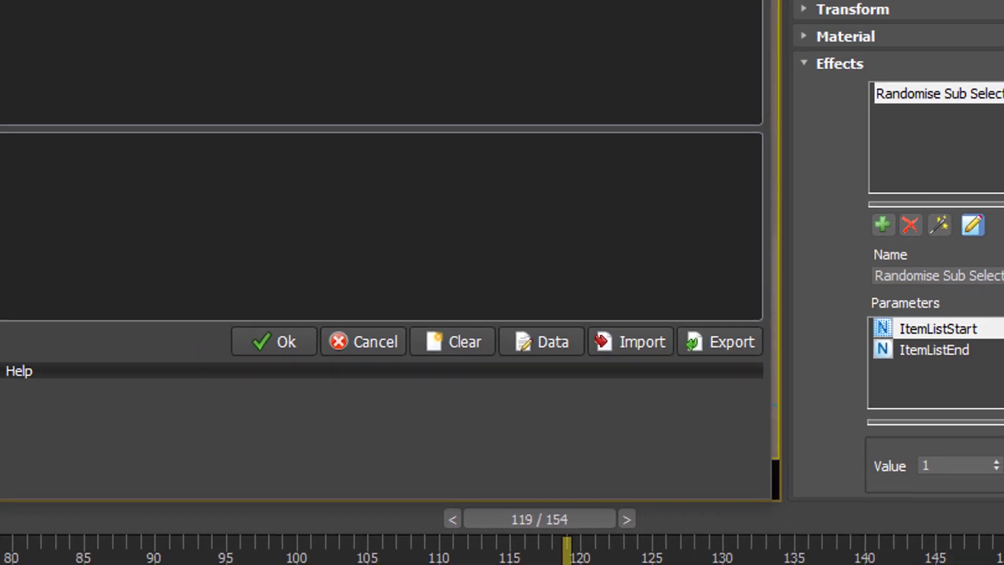
pyautogui.click(273, 339)
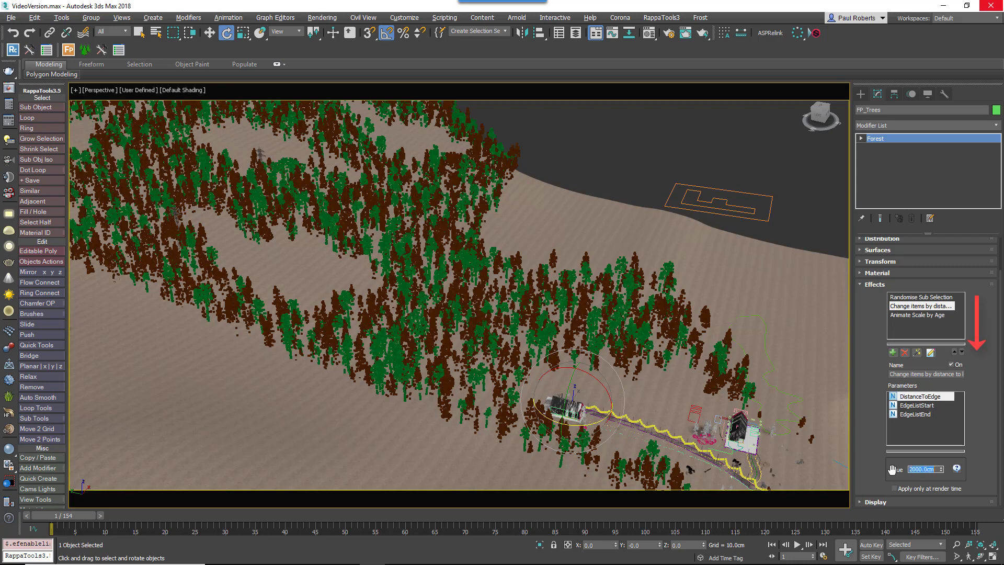
# Drag Animate Scale by Age's XYZ_Scale curve start to 0 so trees grow to full size.
pyautogui.click(919, 314)
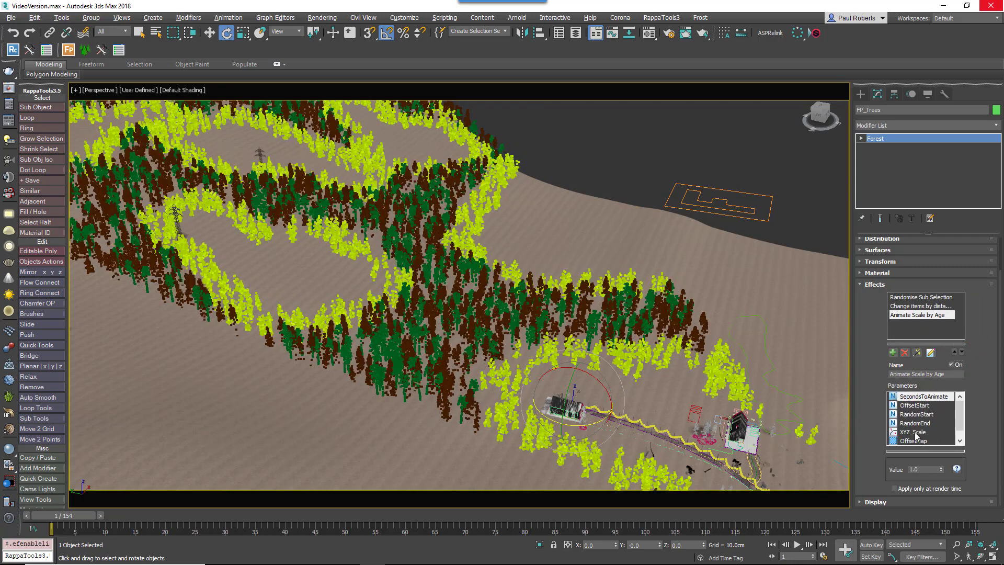
pyautogui.click(915, 431)
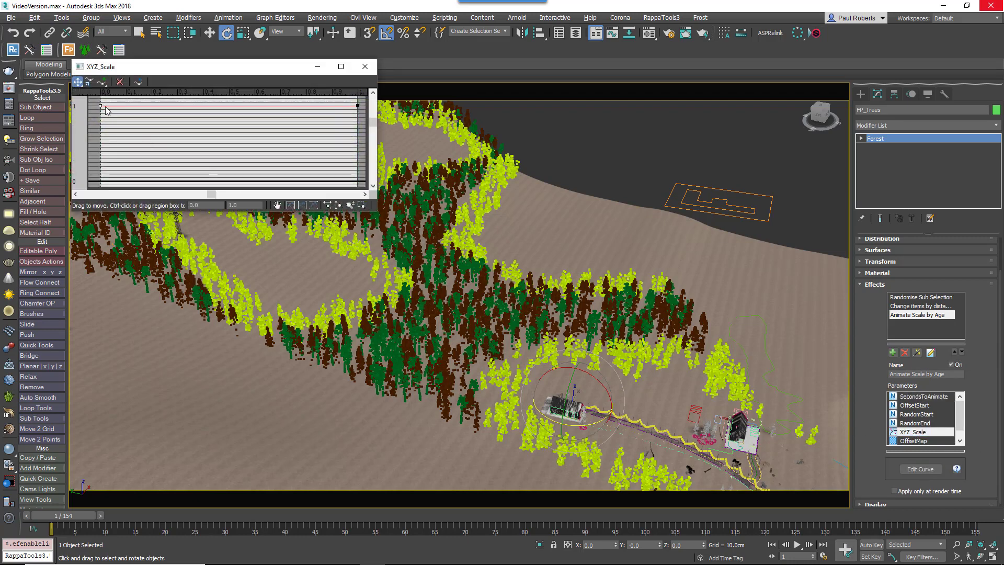
pyautogui.moveTo(100, 106); pyautogui.dragTo(98, 180)
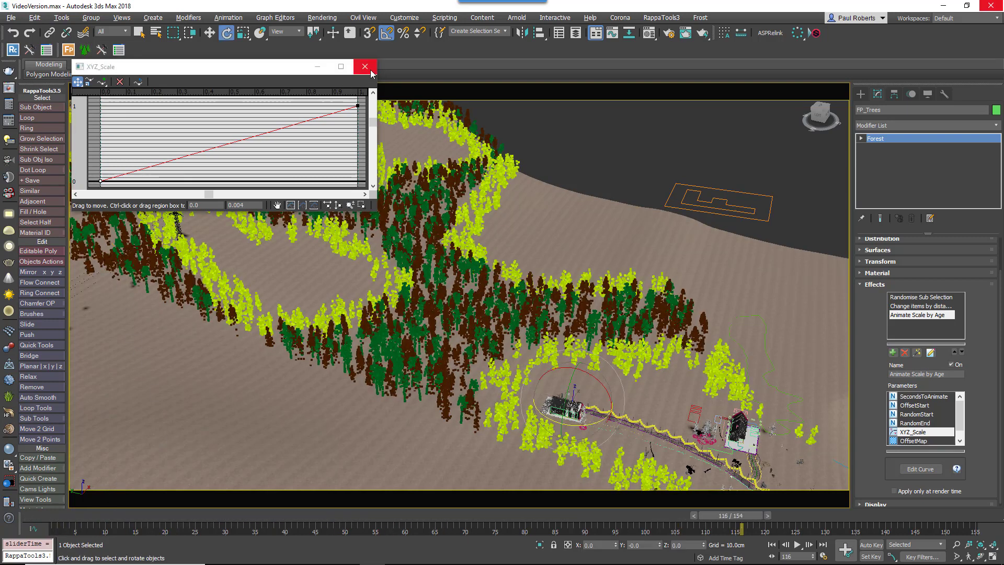
pyautogui.click(365, 66)
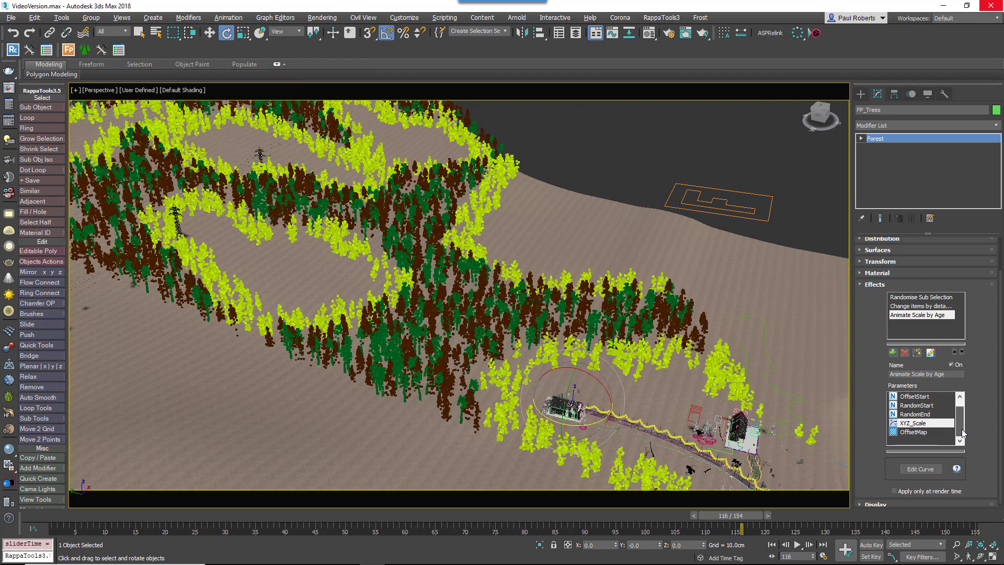
pyautogui.click(924, 479)
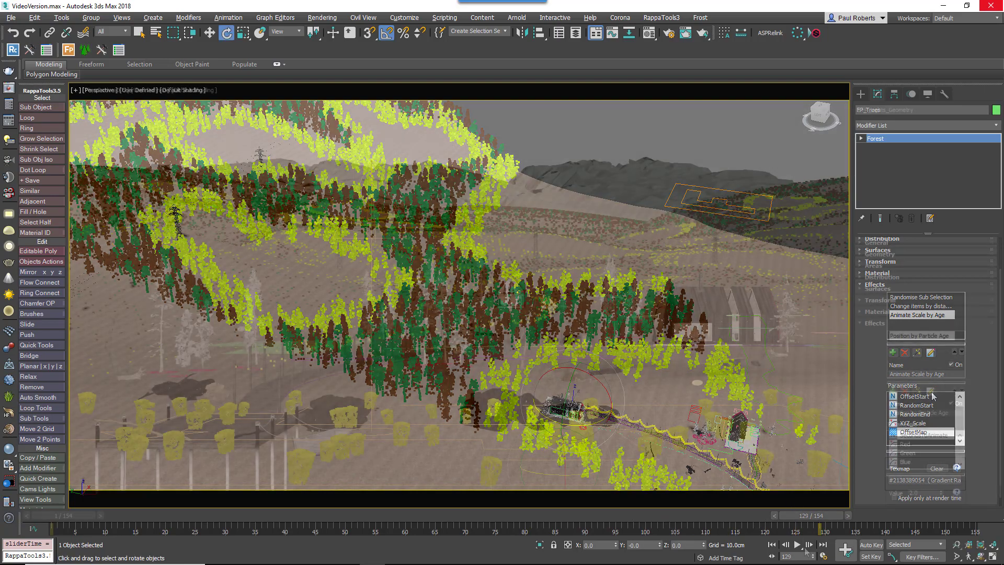
# Scrub the time slider to preview the OffsetMap gradient's effect on tree scale.
pyautogui.click(812, 545)
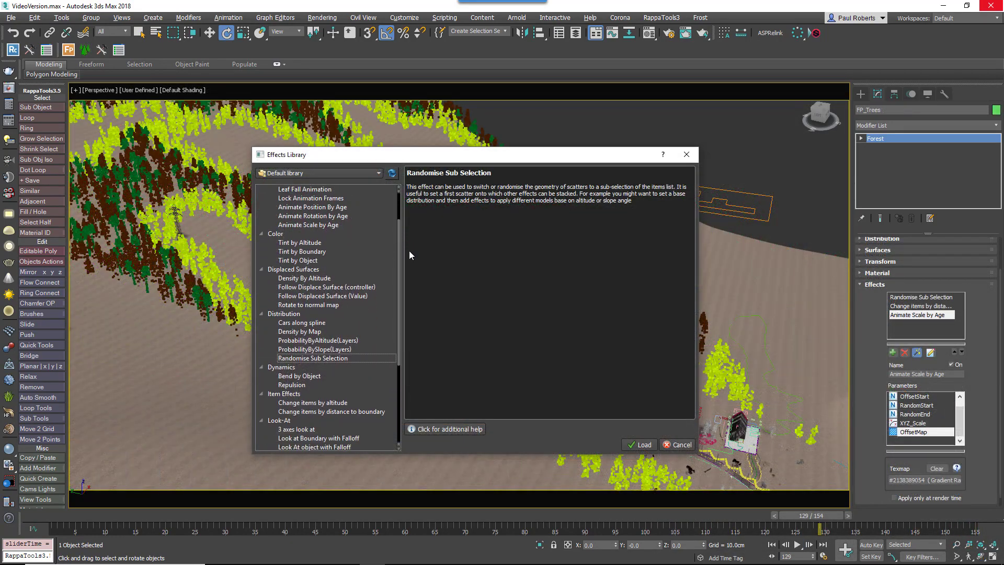
# Install the pending Effects Library update in the iToo Update Manager.
pyautogui.scroll(-3)
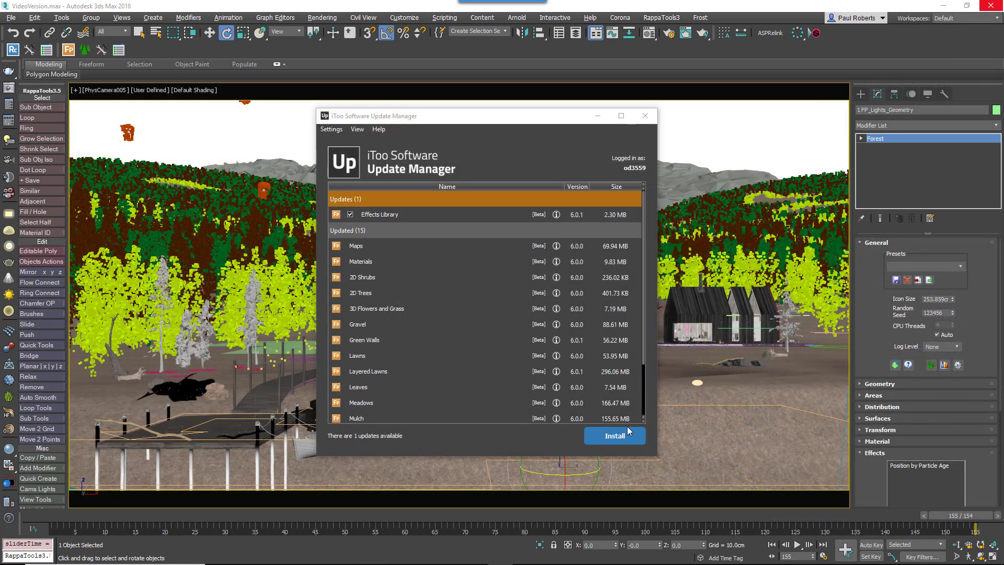
pyautogui.click(612, 436)
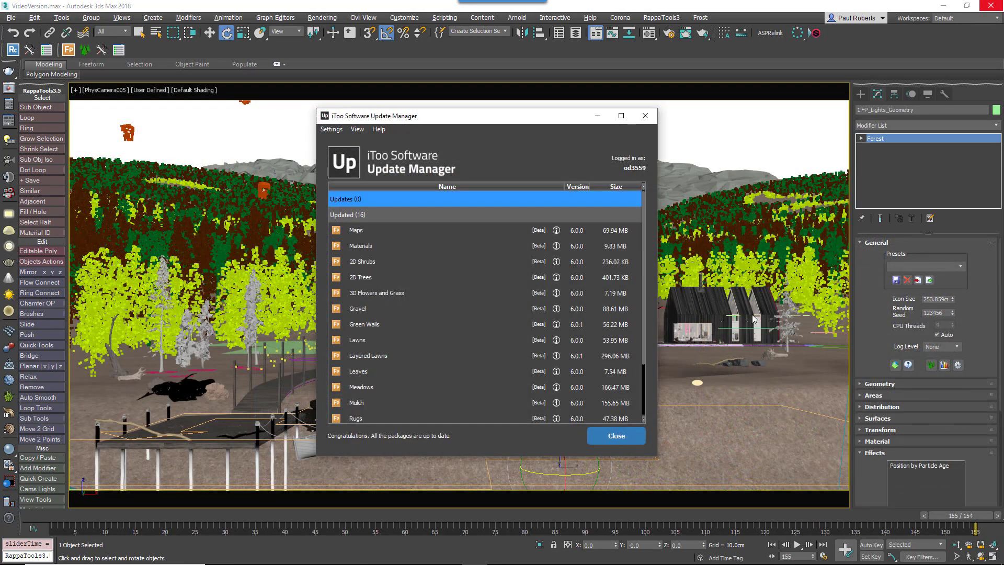